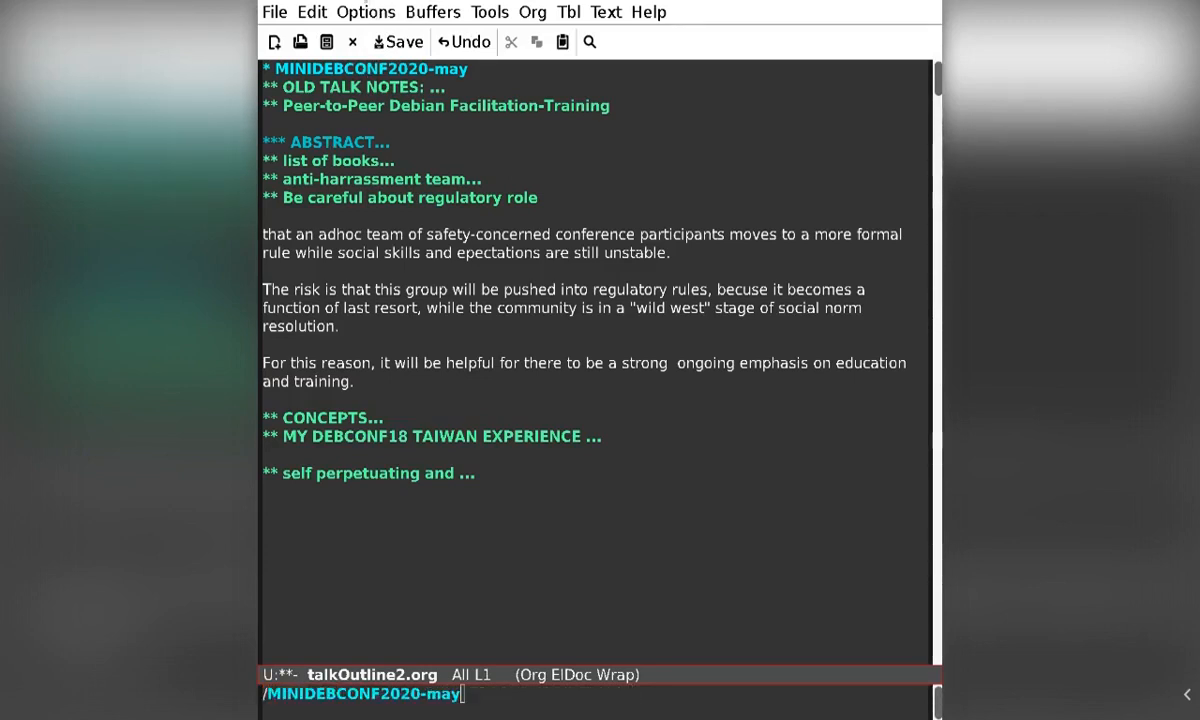
Fold the talk outline down to its second-level headings with TAB
key("TAB")
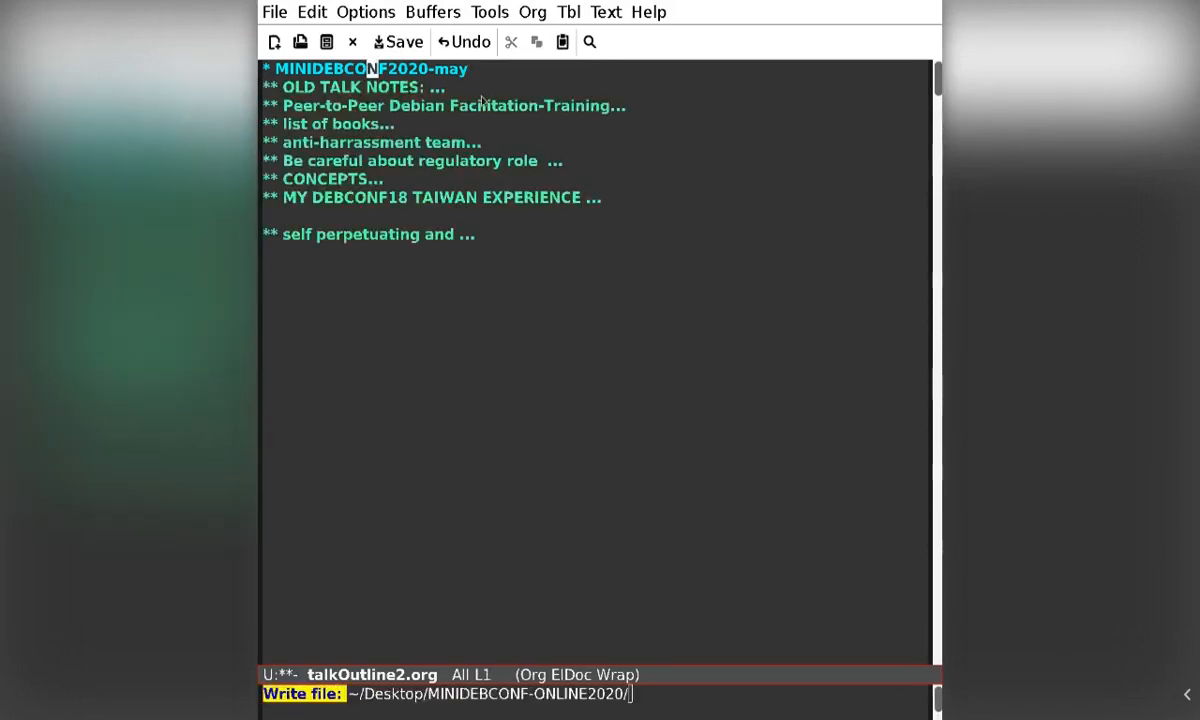
mouse_move(668, 203)
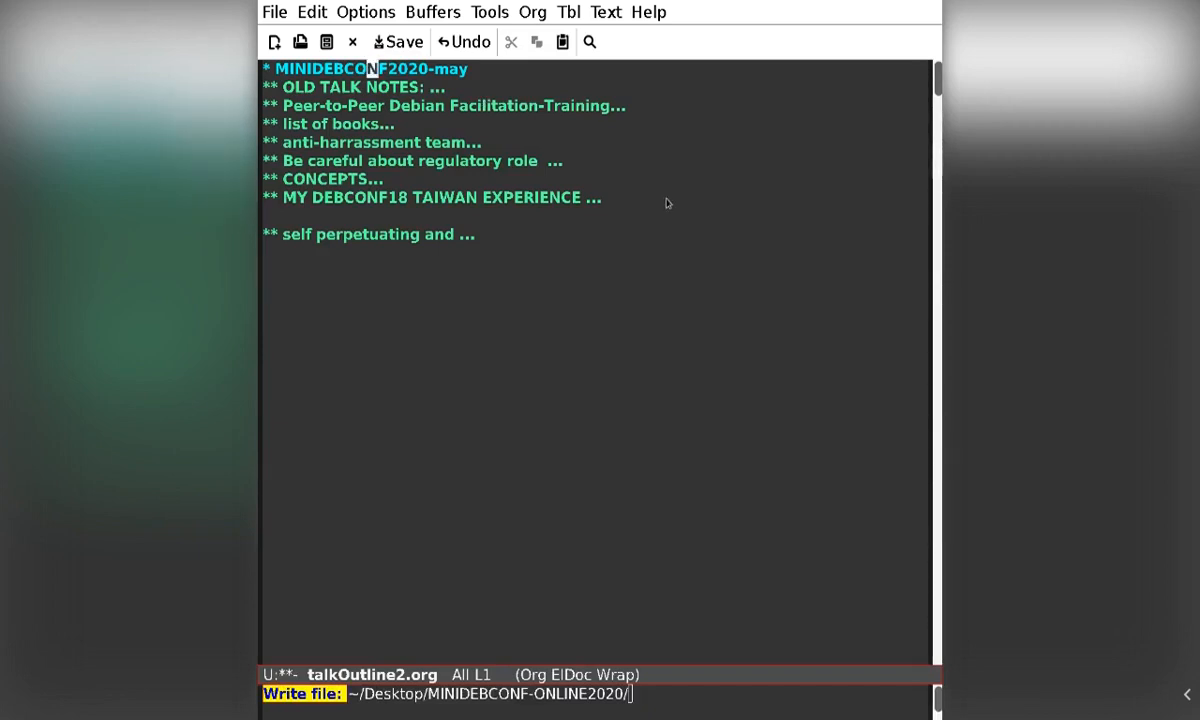
mouse_move(613, 210)
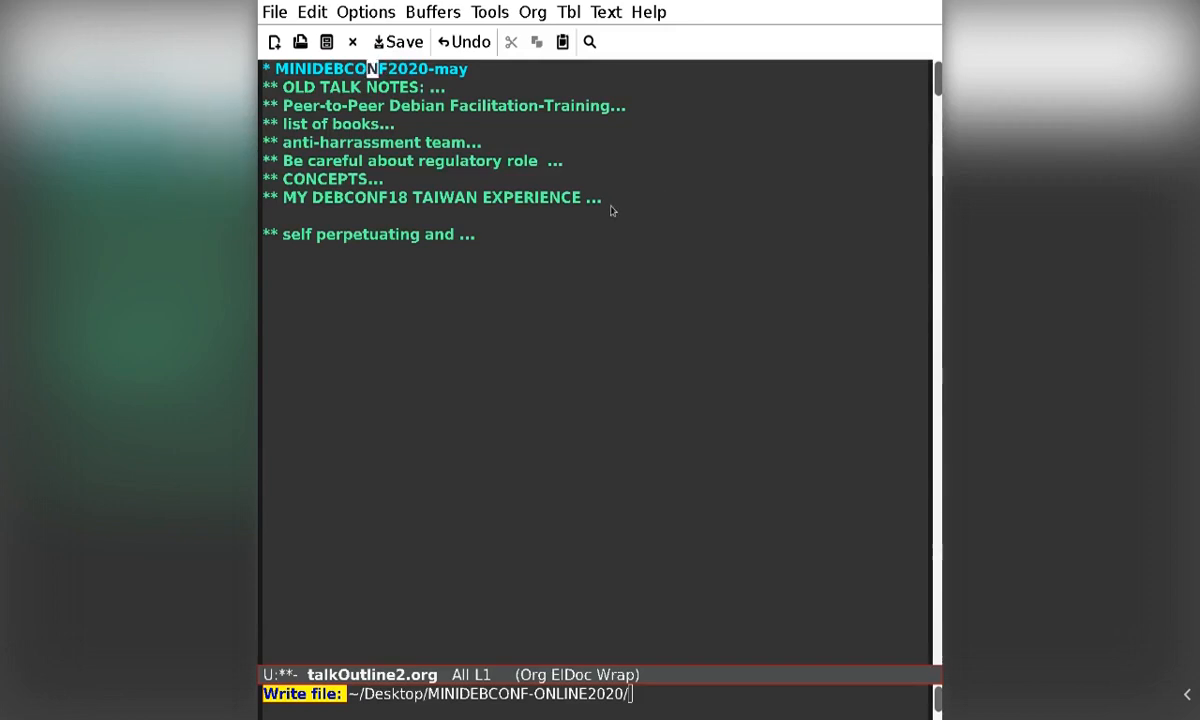
mouse_move(523, 213)
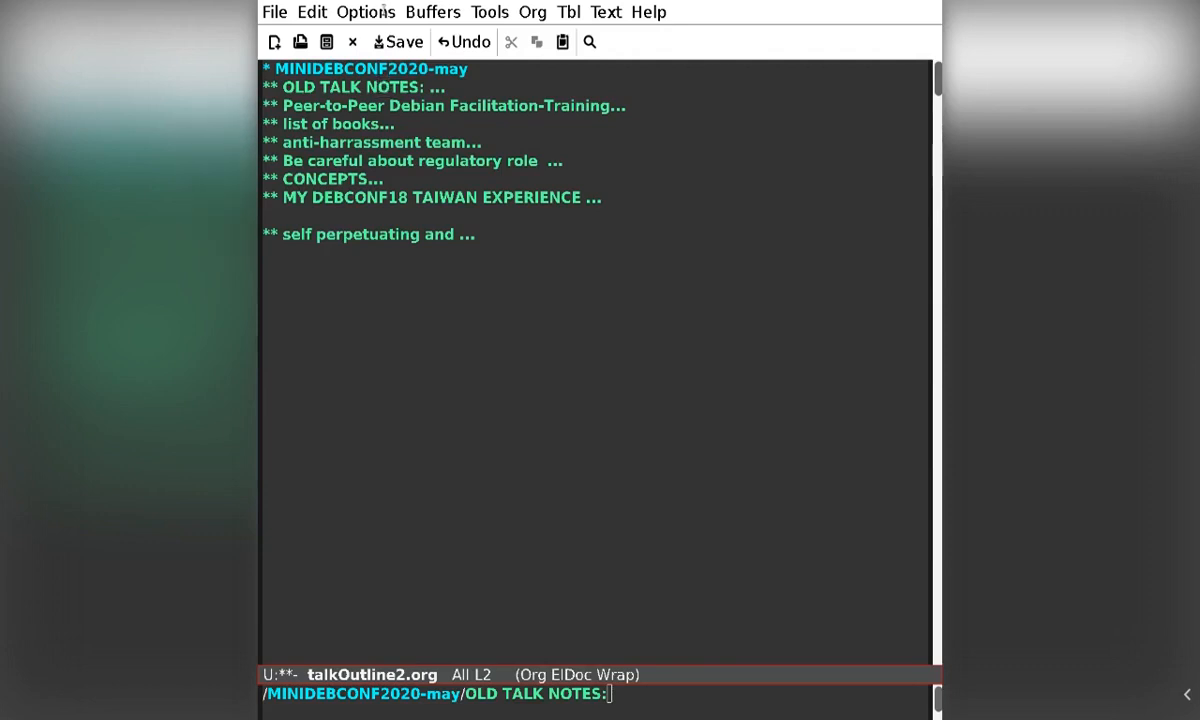
mouse_move(387, 87)
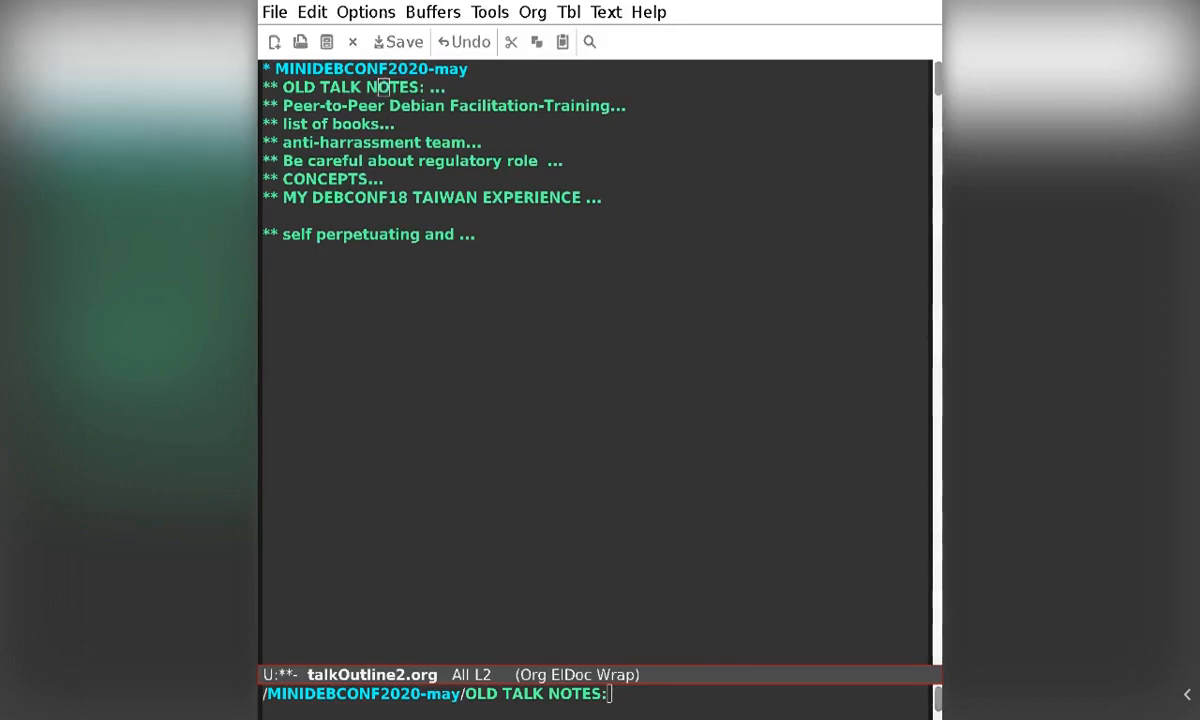
mouse_move(572, 155)
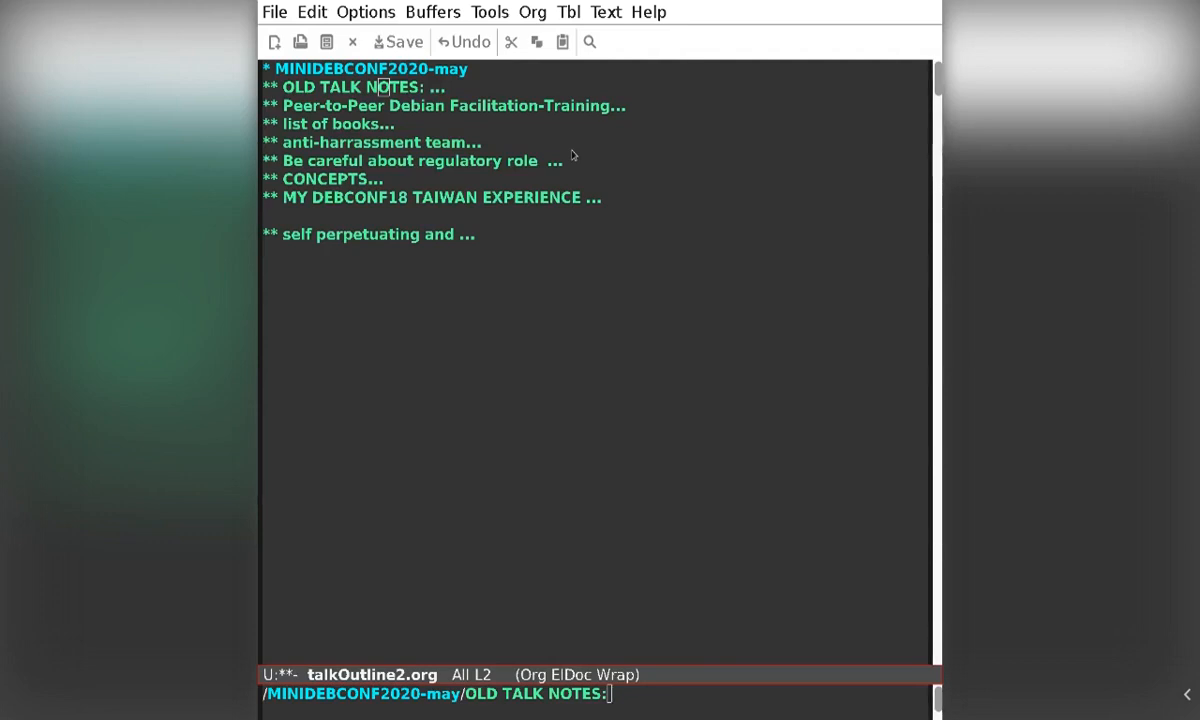
mouse_move(435, 31)
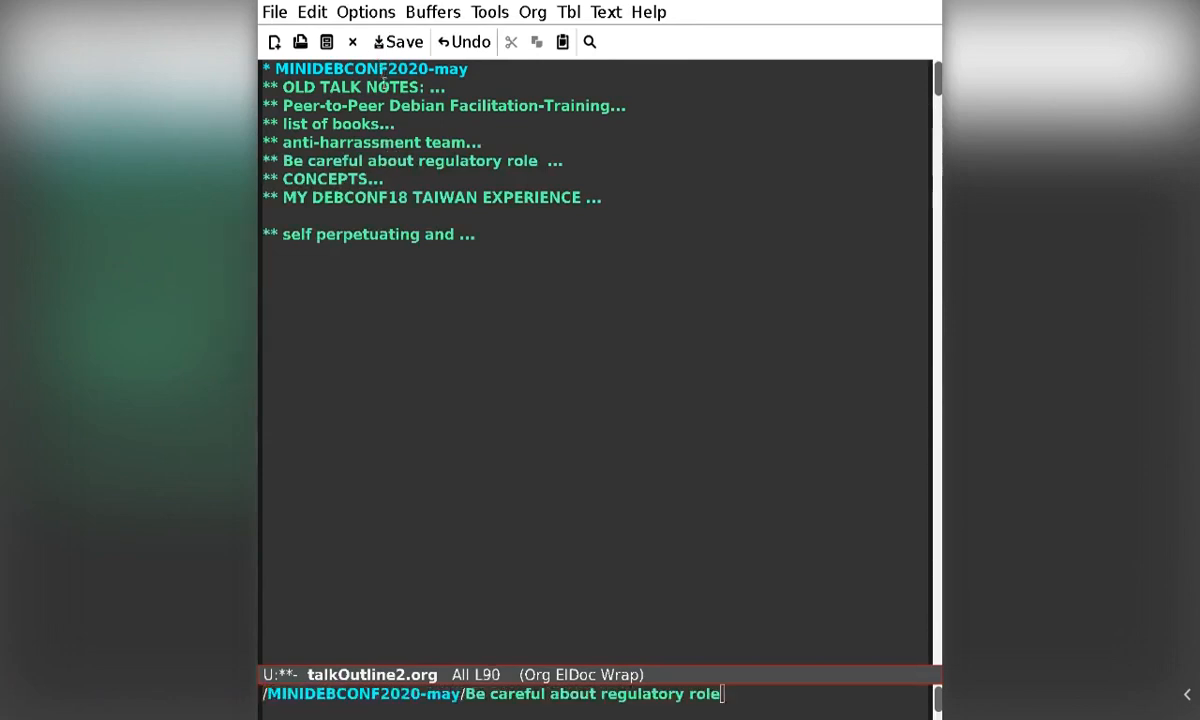
left_click(395, 160)
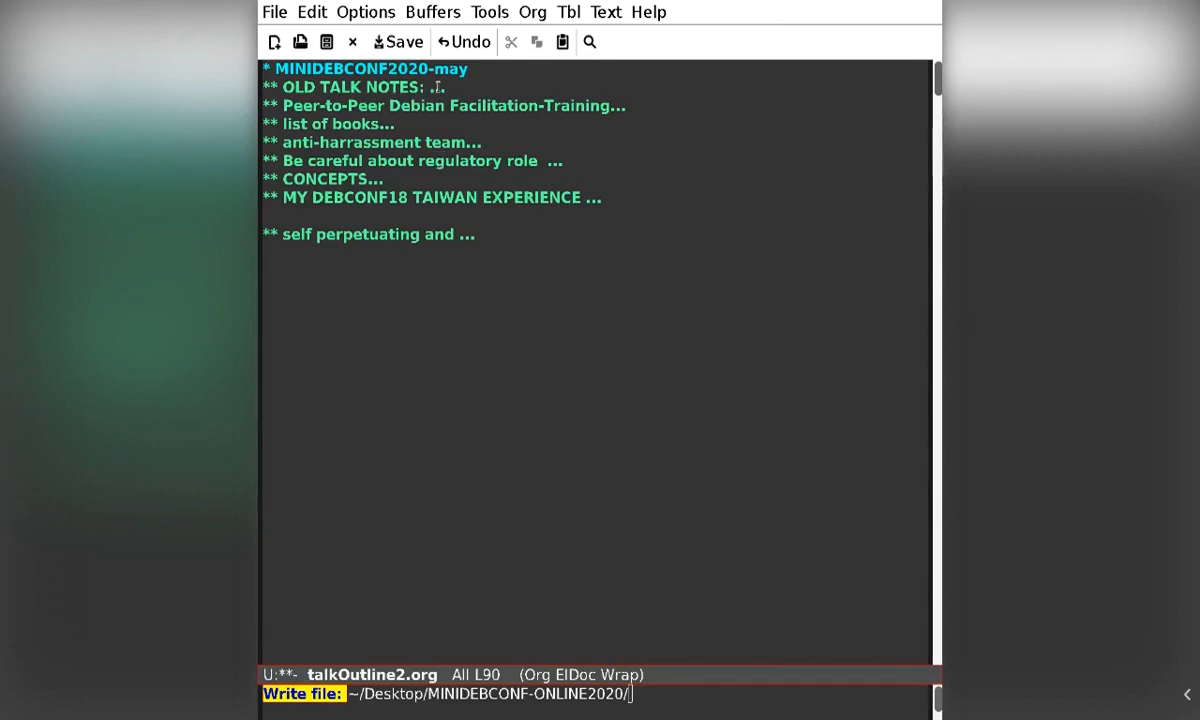
mouse_move(437, 160)
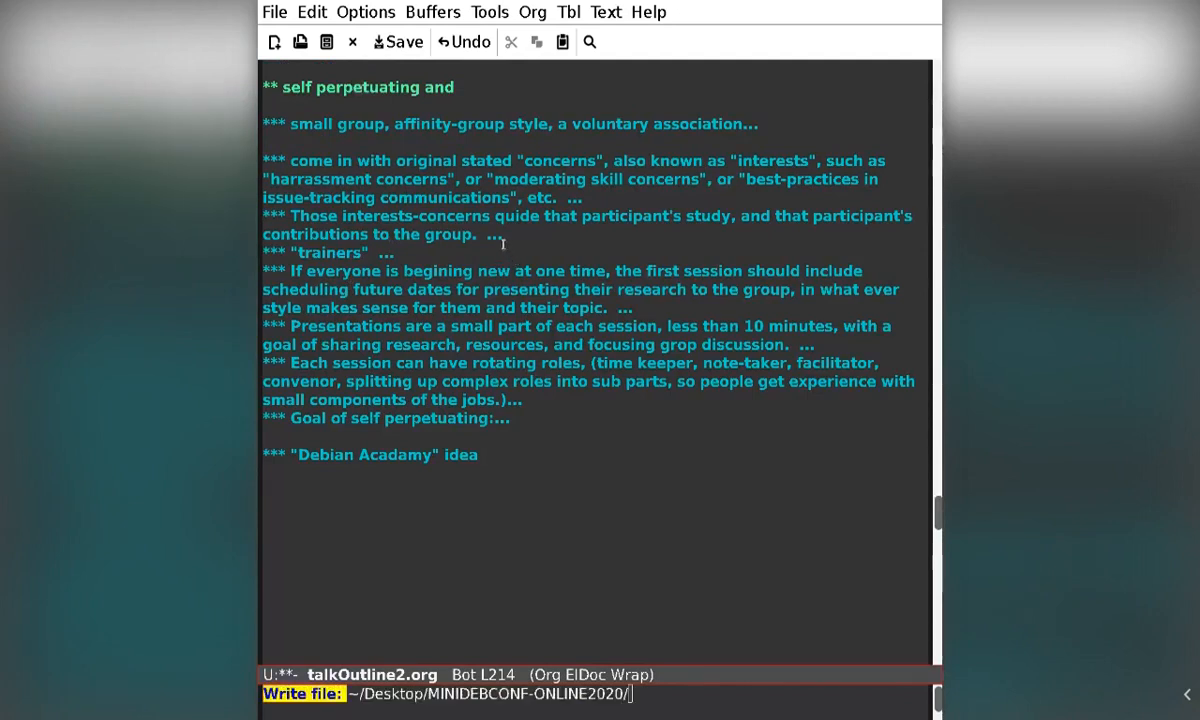
mouse_move(411, 55)
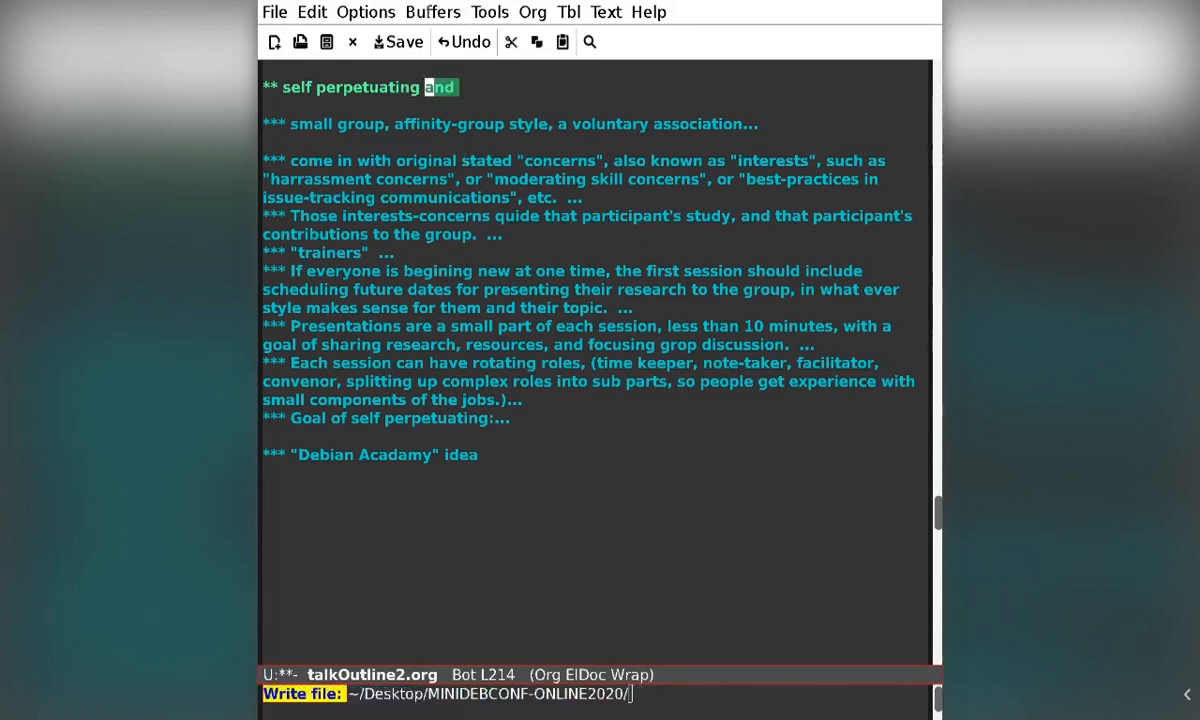
Remove the trailing ellipsis from the 'small group, affinity-group style, a voluntary association' subheading
key("Delete")
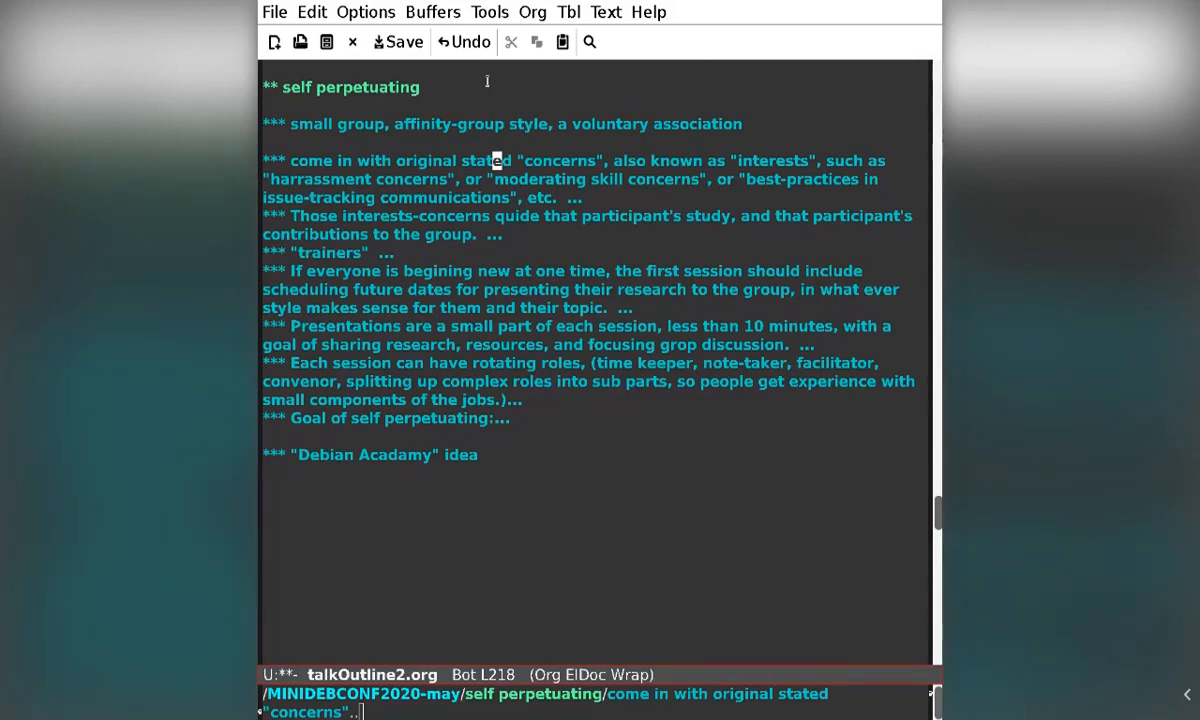
mouse_move(768, 102)
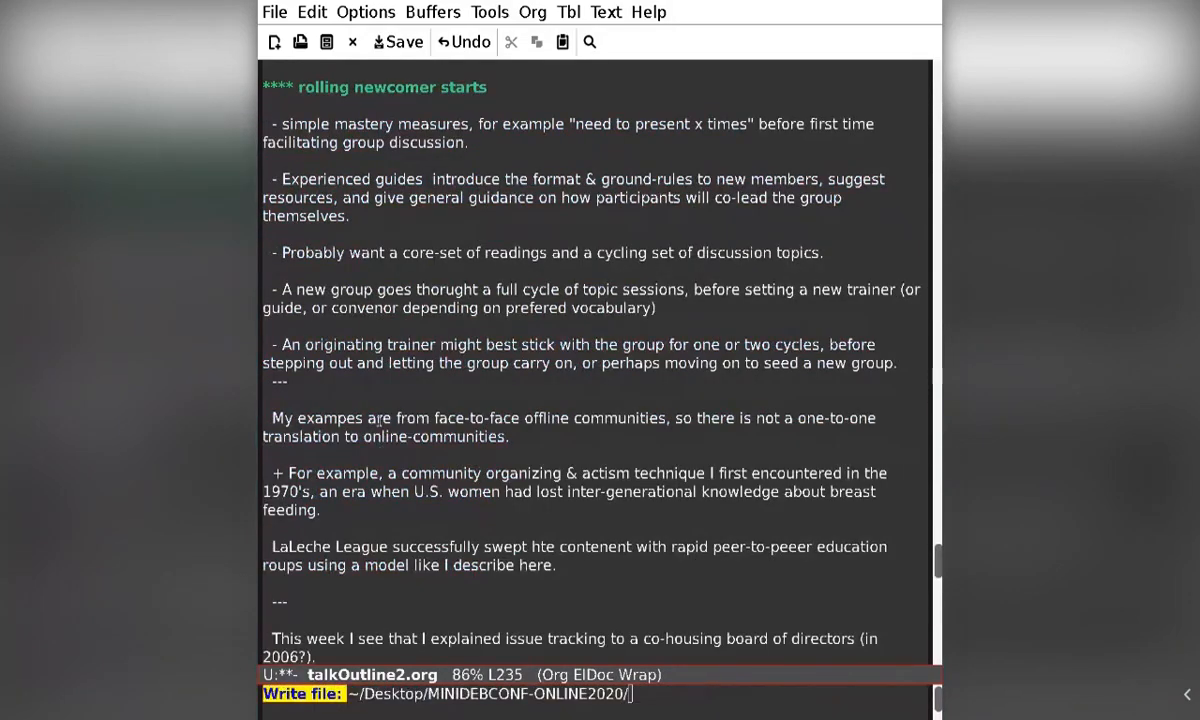
scroll("down", 3)
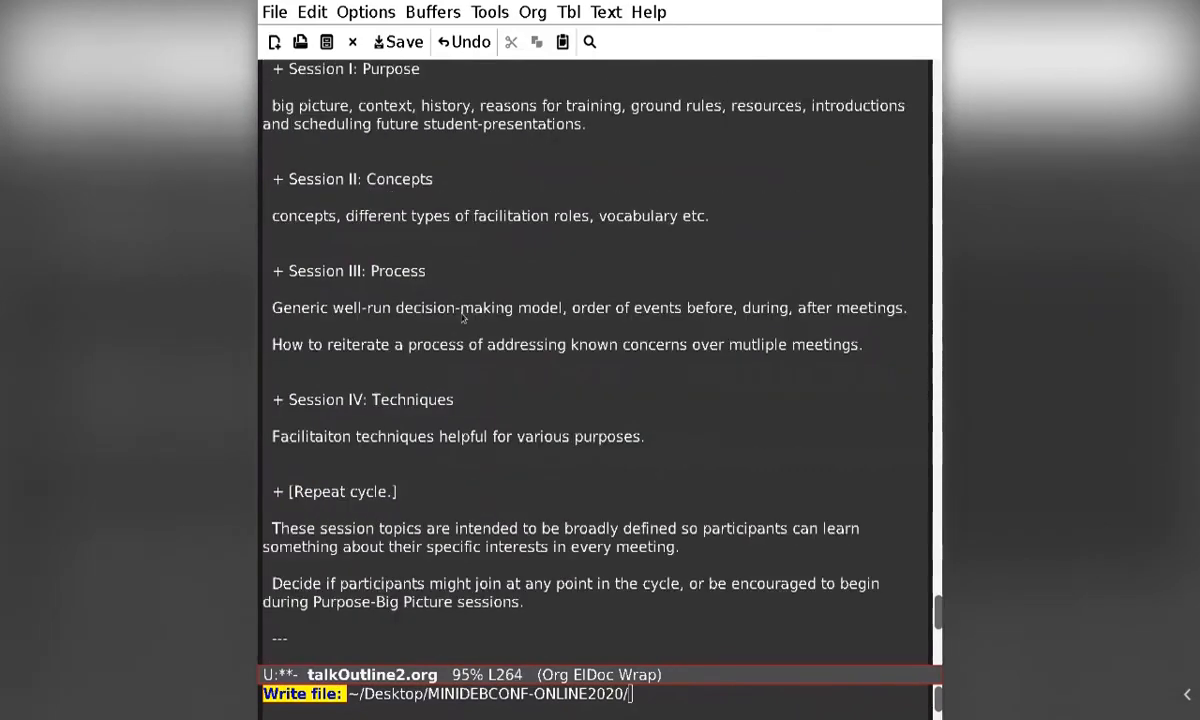
scroll("up", 3)
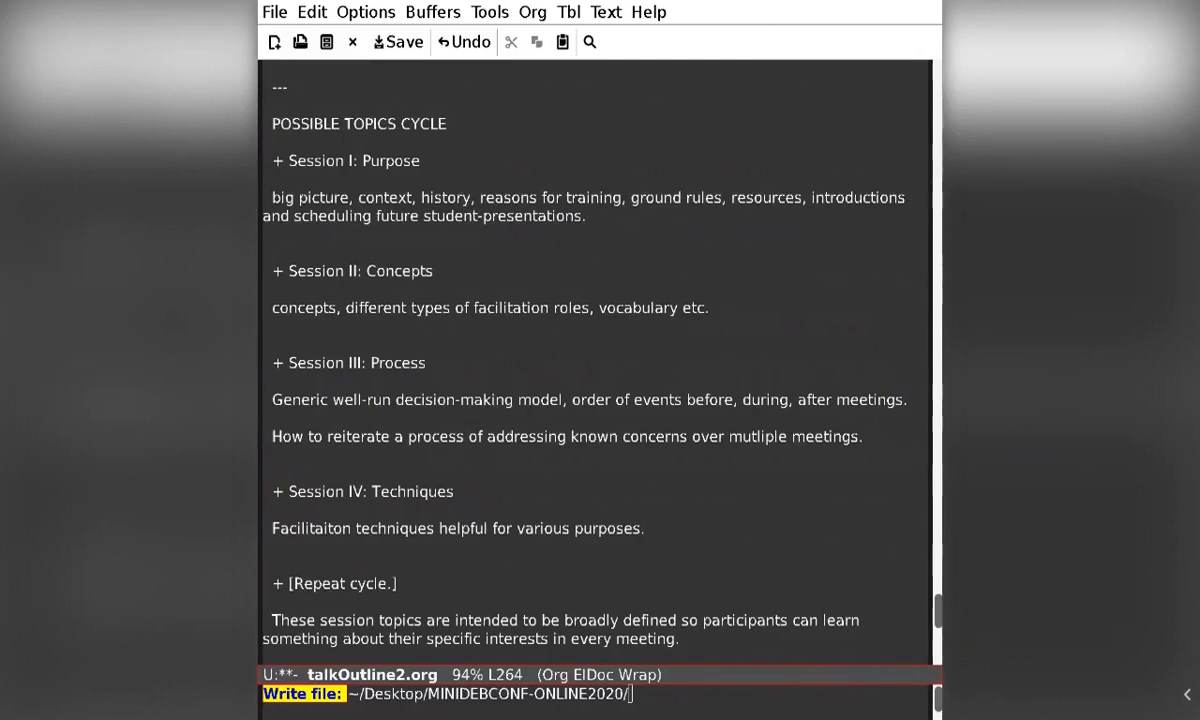
mouse_move(820, 209)
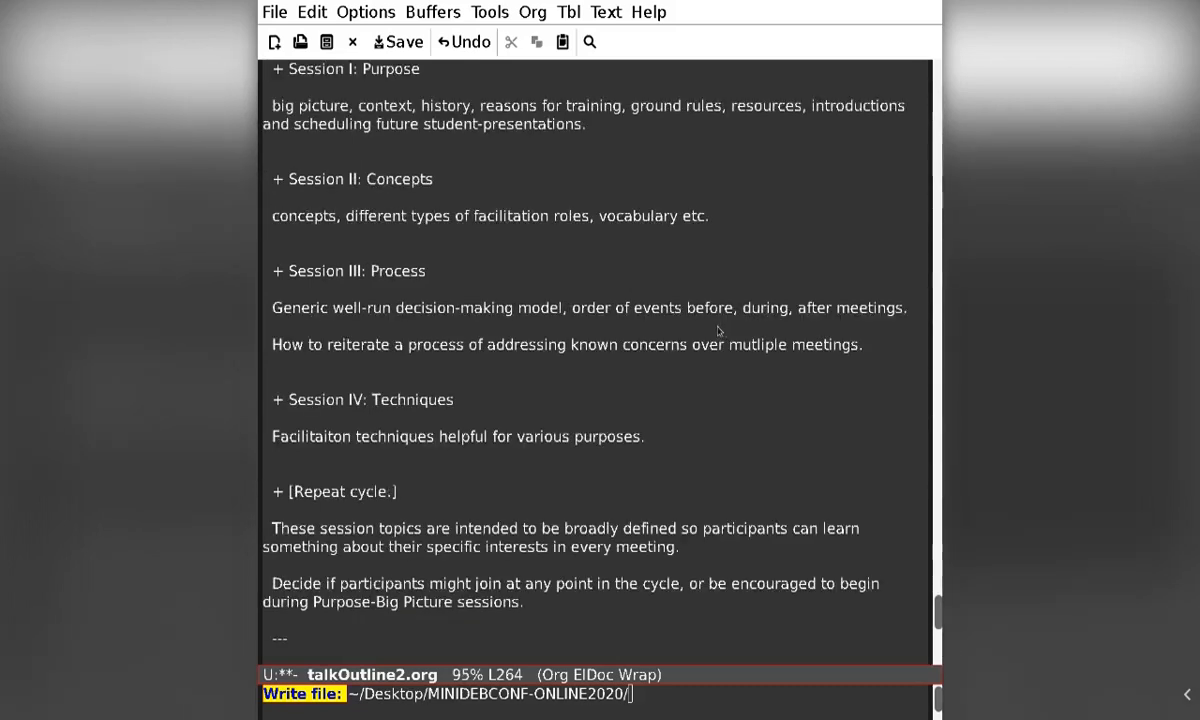
Scroll down to the POSSIBLE TOPICS CYCLE section with Sessions I–IV
scroll("down", 3)
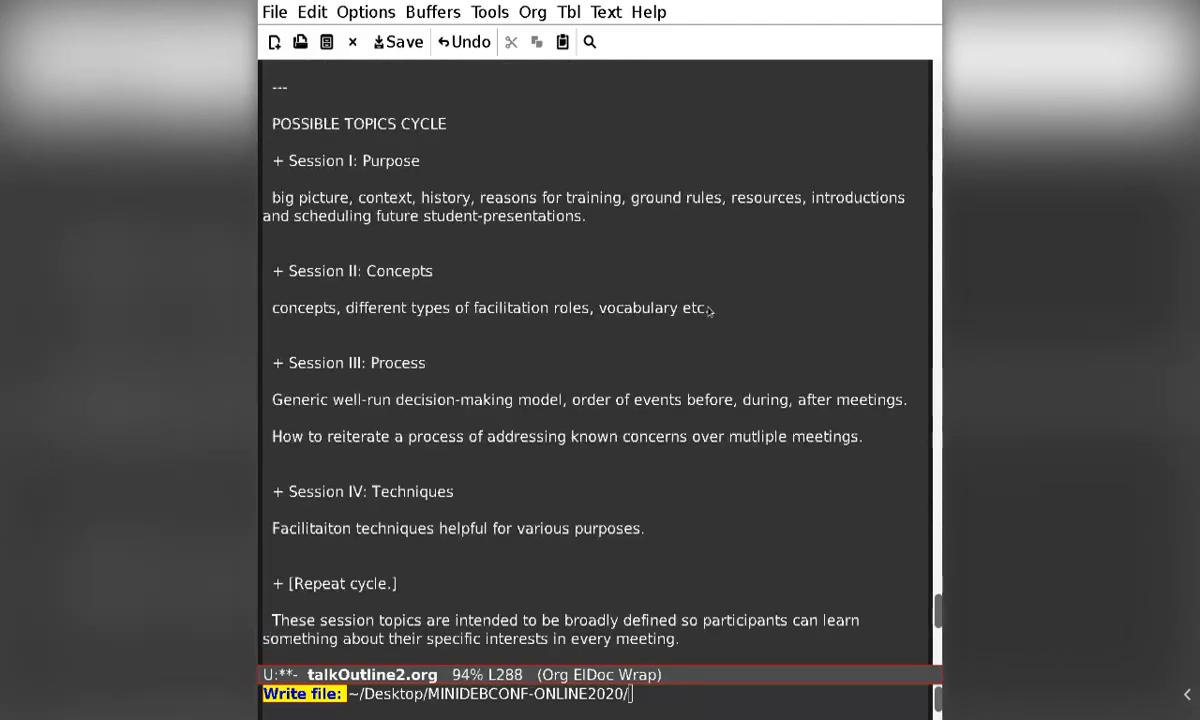
mouse_move(722, 307)
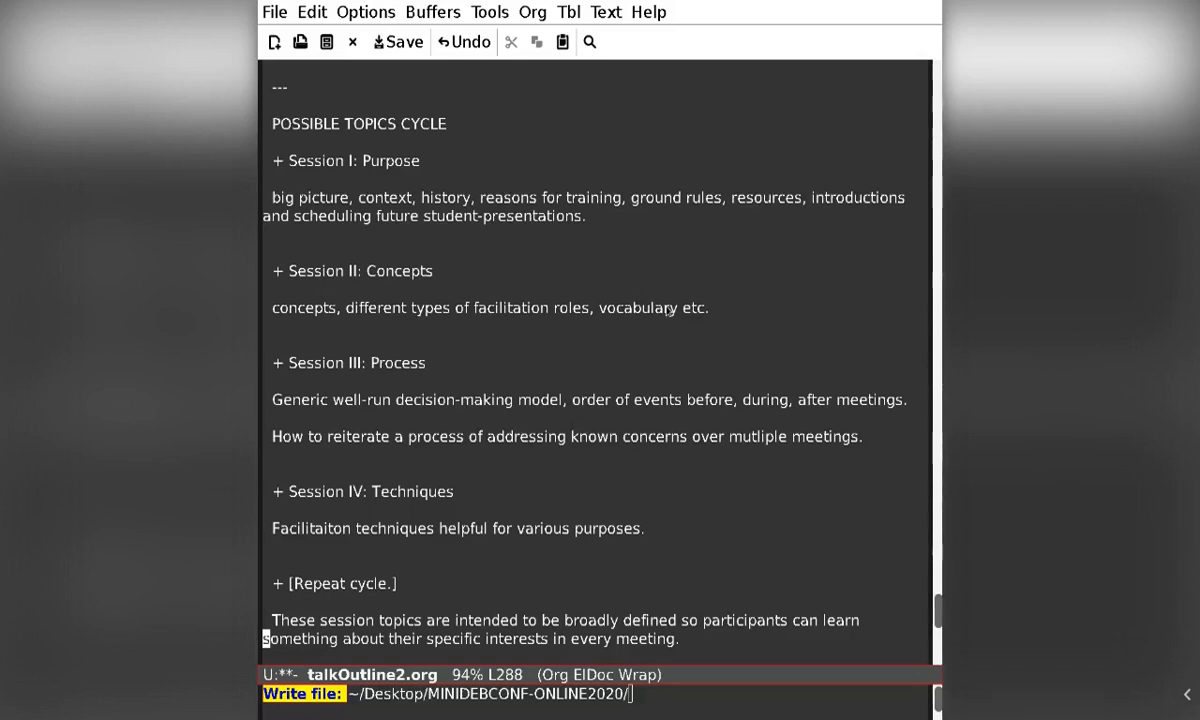
mouse_move(794, 239)
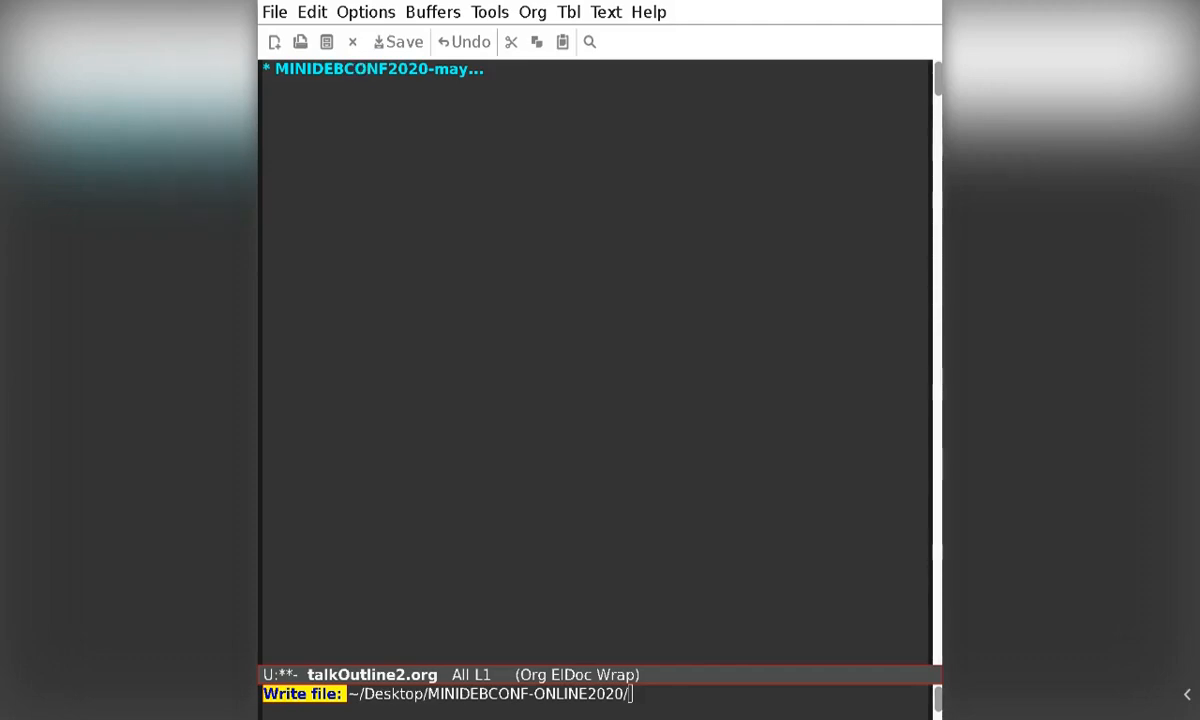
mouse_move(360, 70)
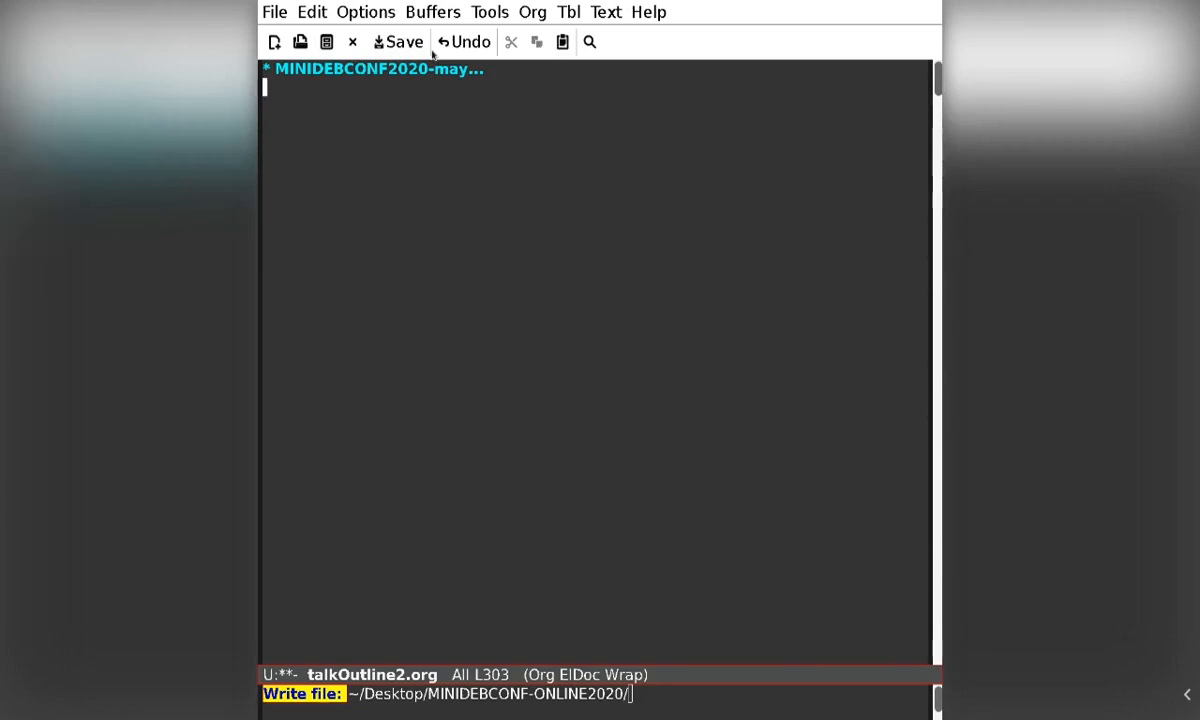
mouse_move(544, 65)
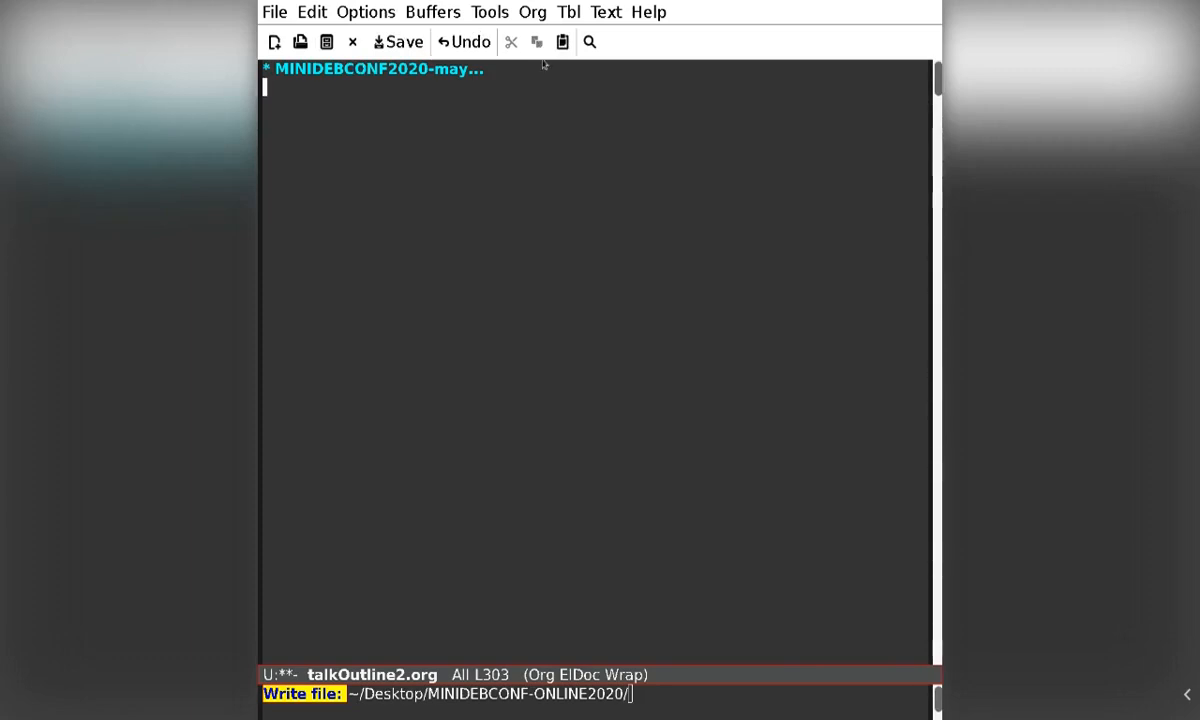
Type 'delib-rating.org' under the collapsed MINIDEBCONF2020-may heading
type("del")
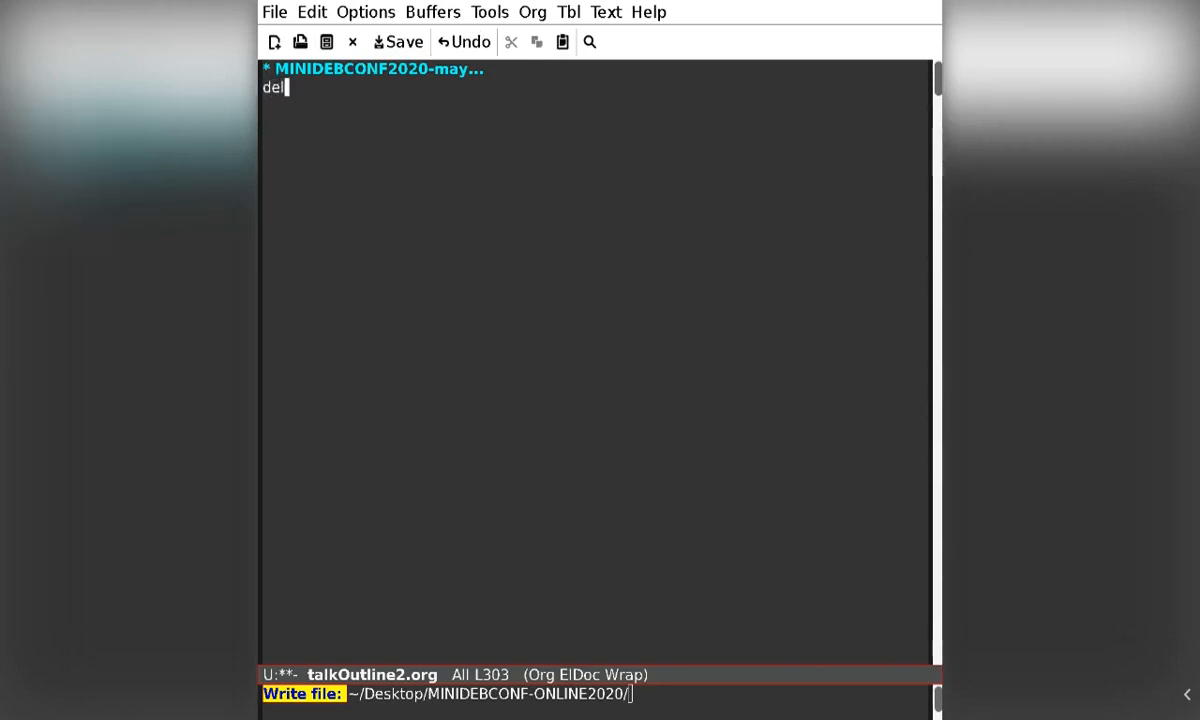
type("ib-ratin")
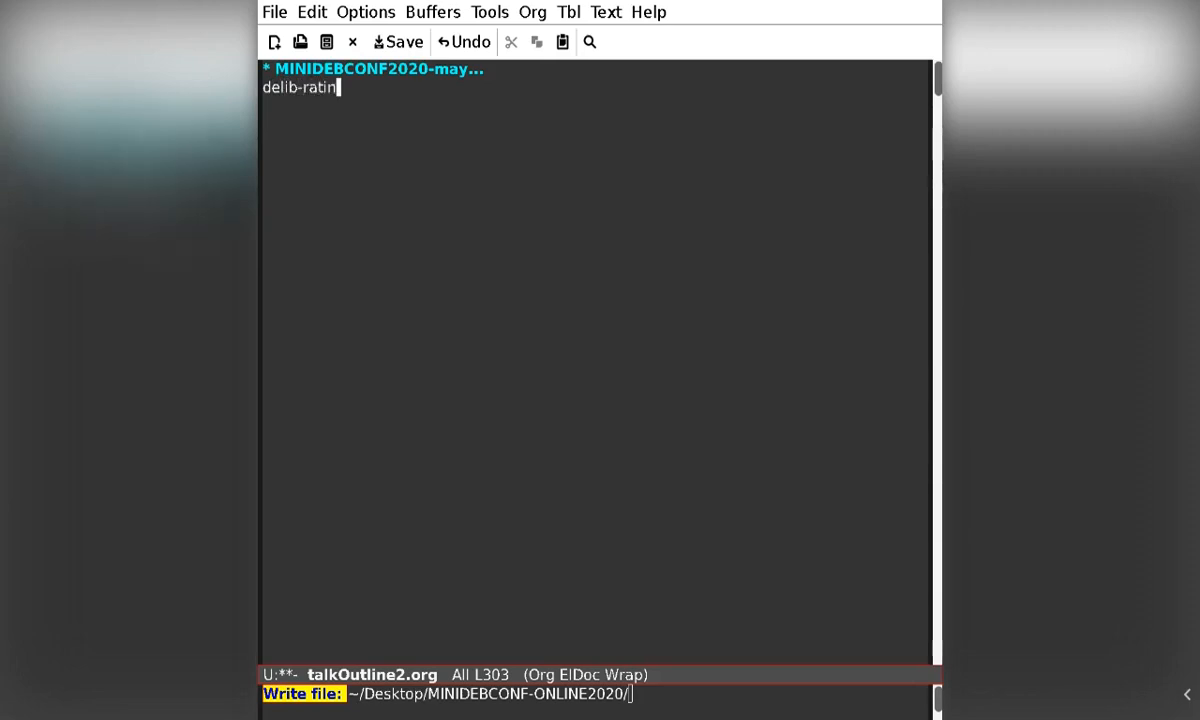
type("g.org")
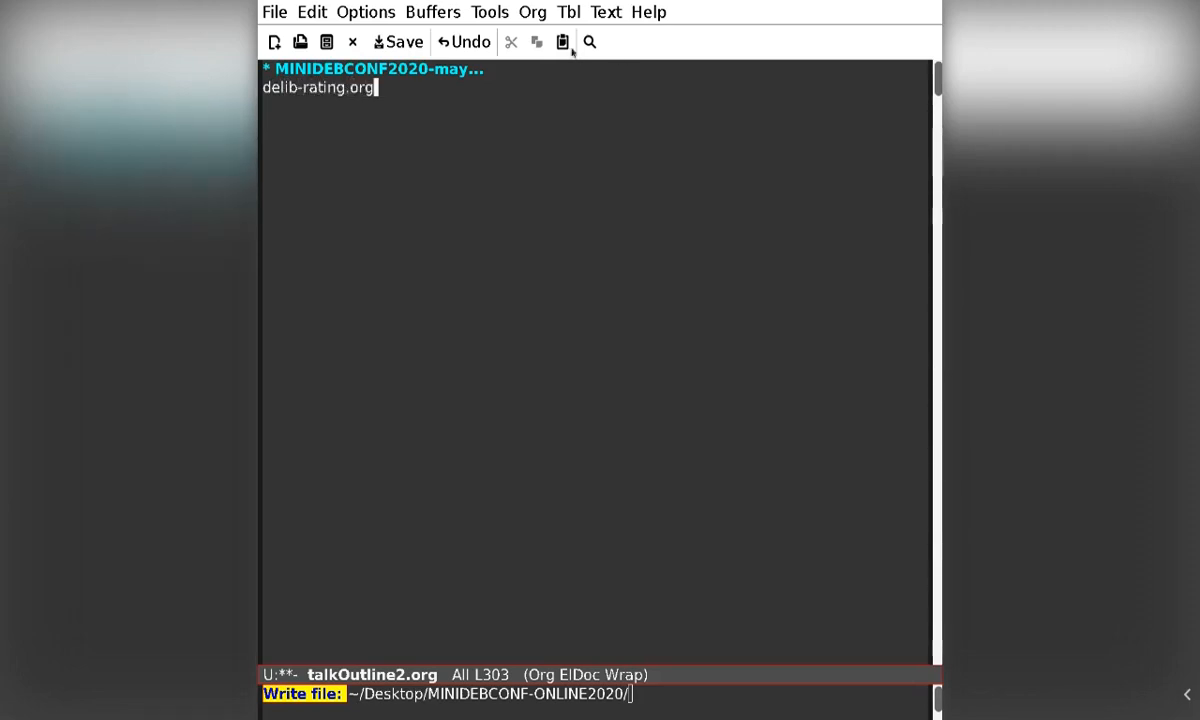
mouse_move(545, 64)
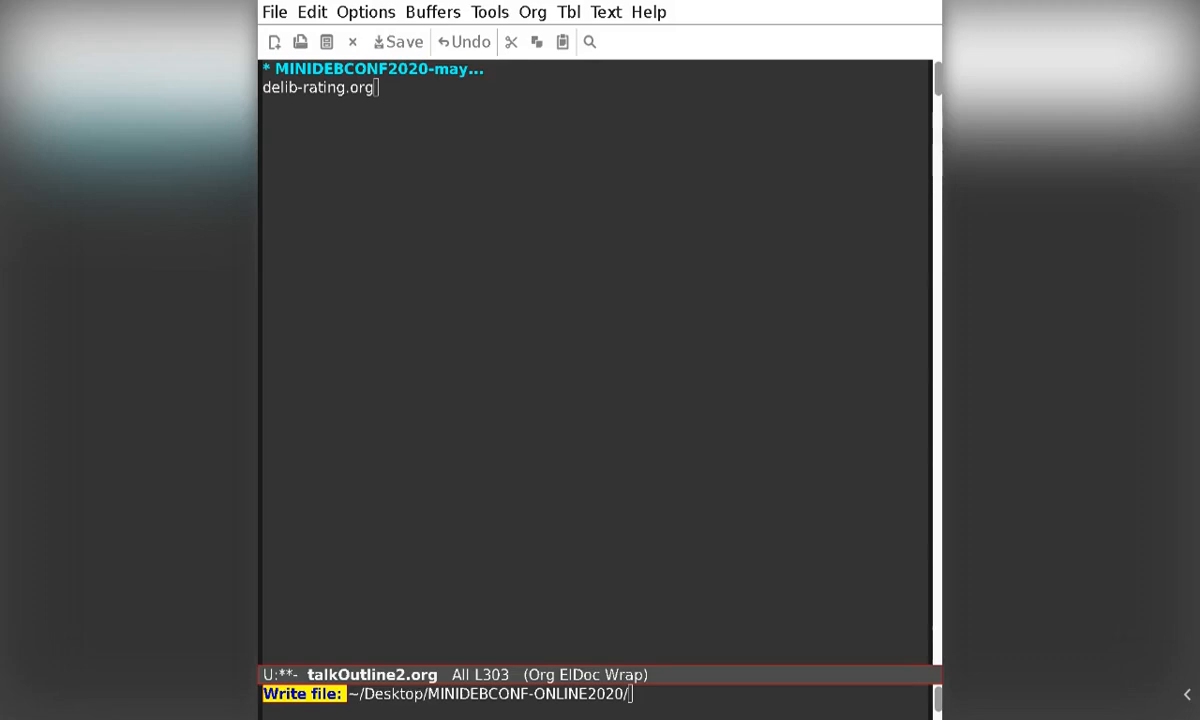
mouse_move(400, 52)
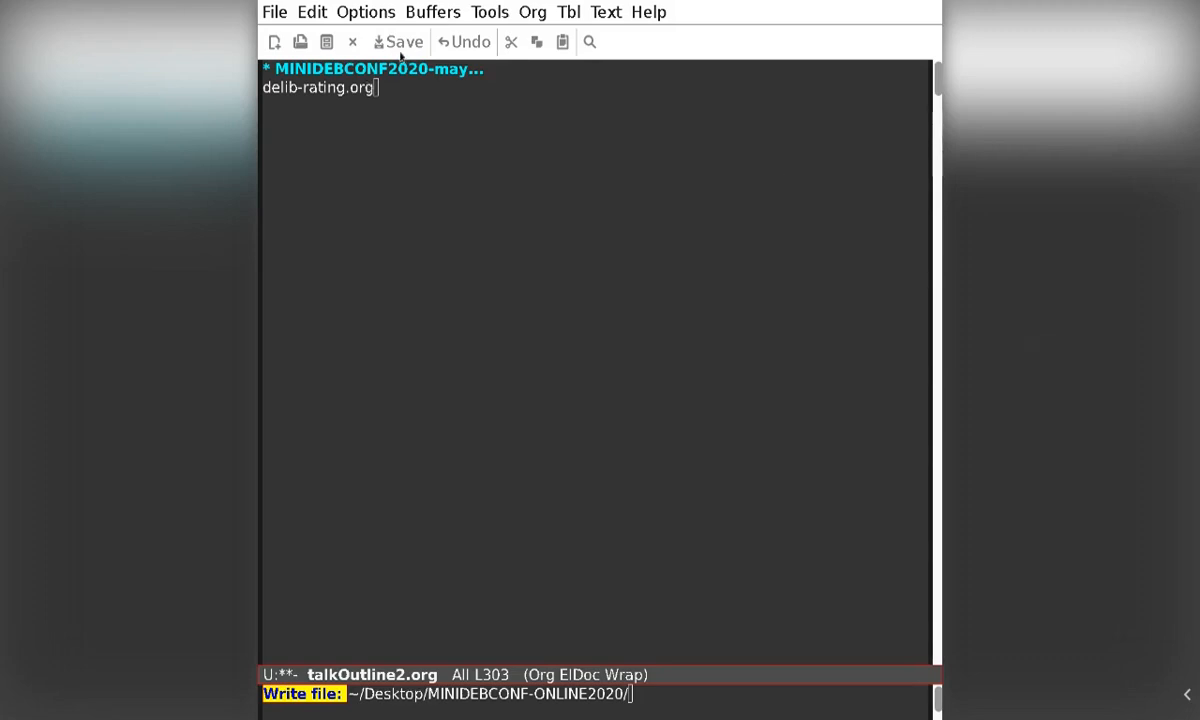